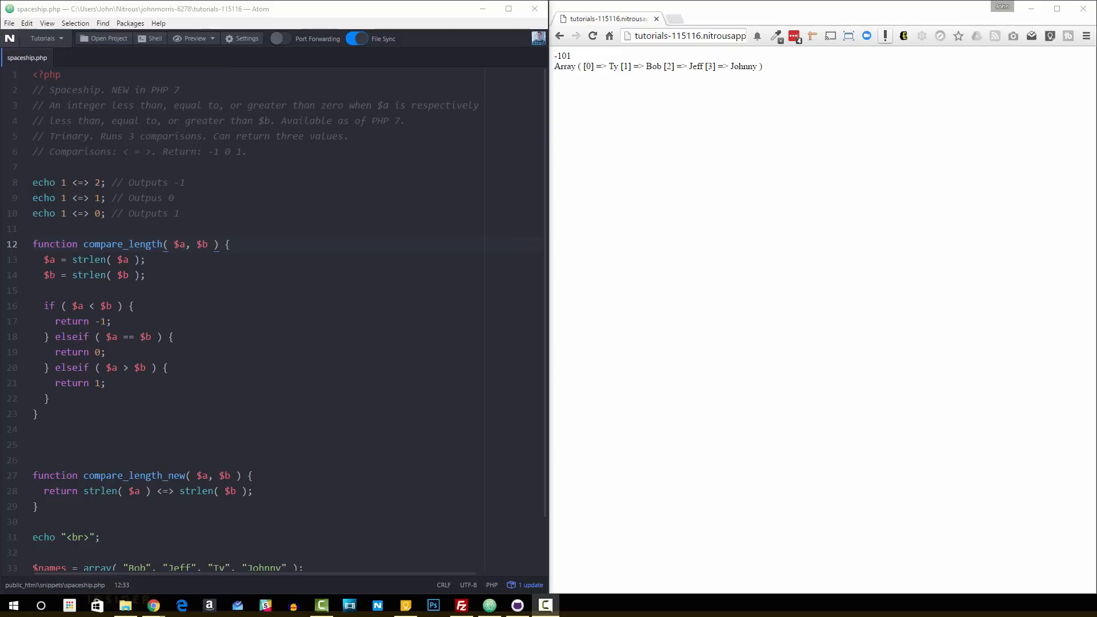
# Select the old compare_length function block from line 12 down through line 23.
pyautogui.scroll(-3)
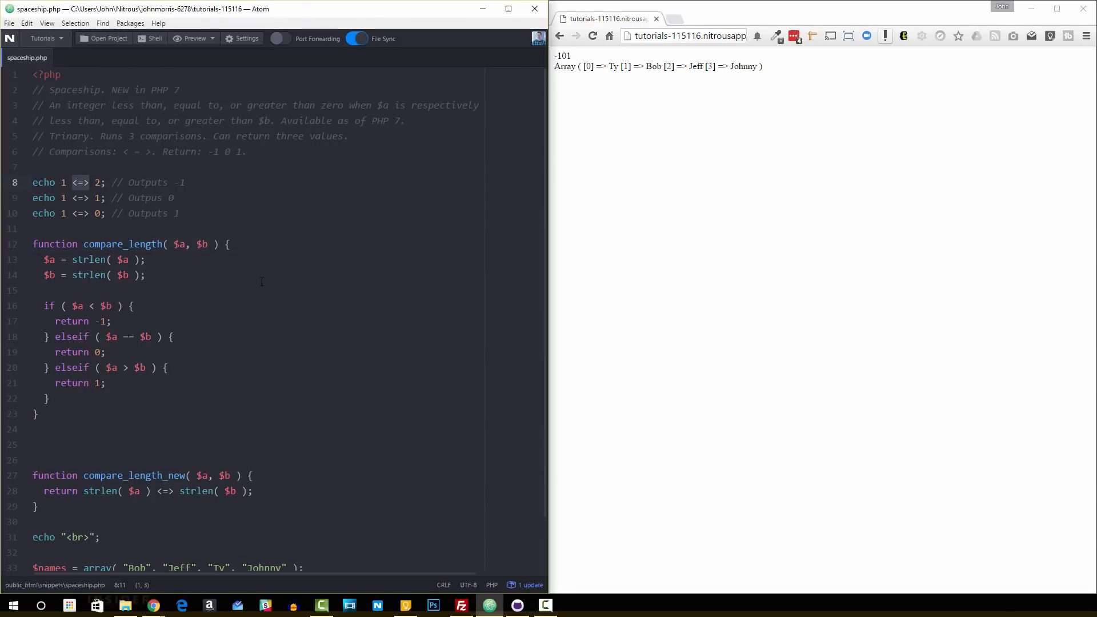
pyautogui.moveTo(292, 275)
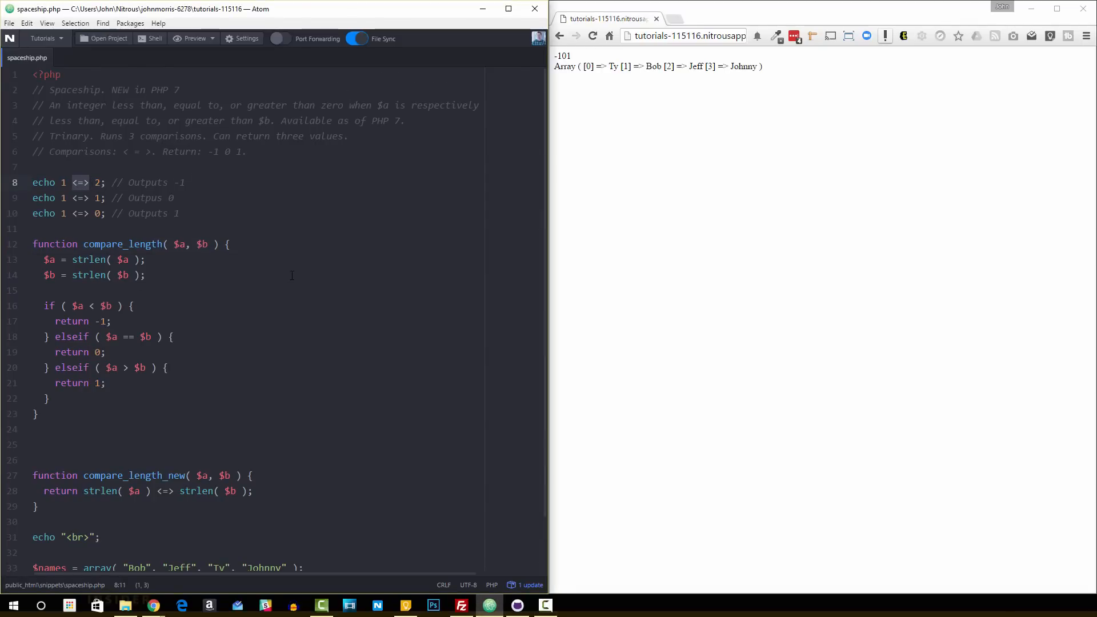
pyautogui.click(184, 182)
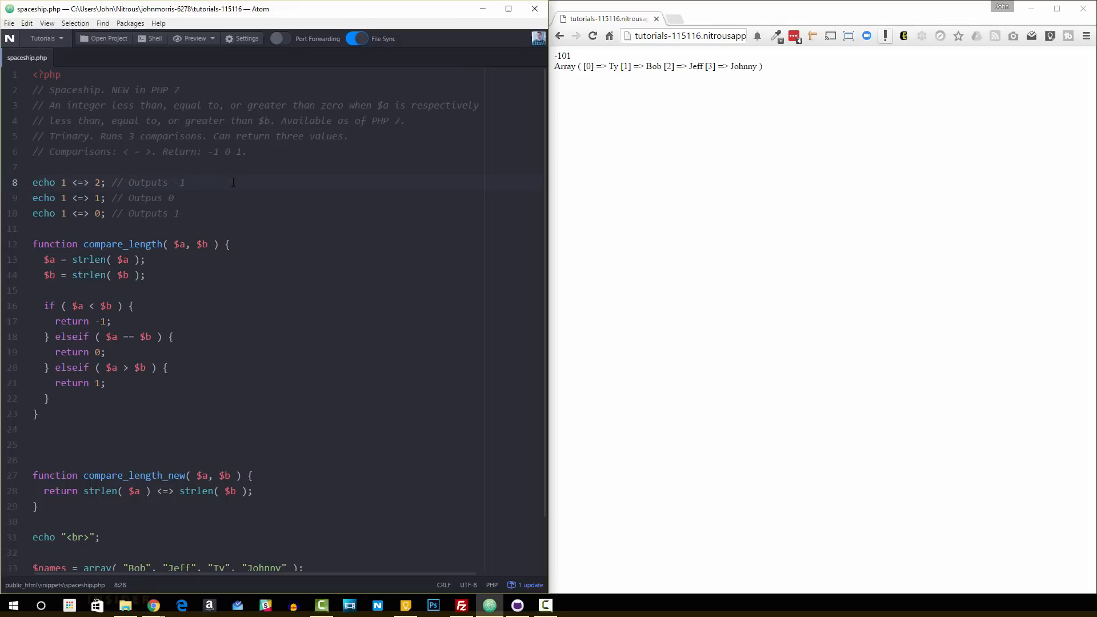
pyautogui.click(181, 183)
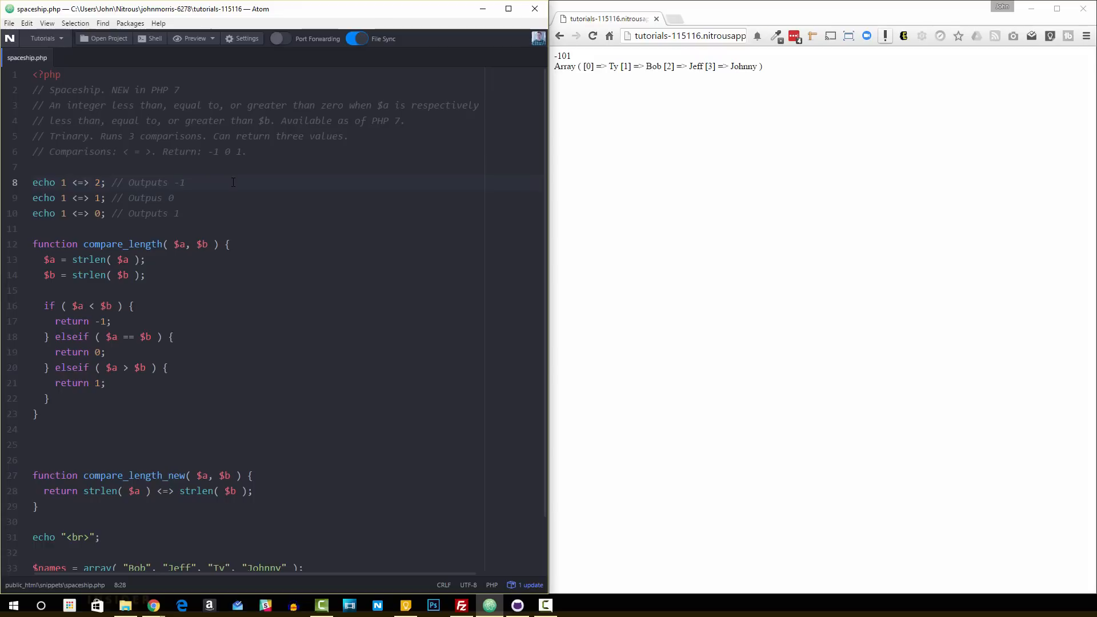
pyautogui.click(184, 183)
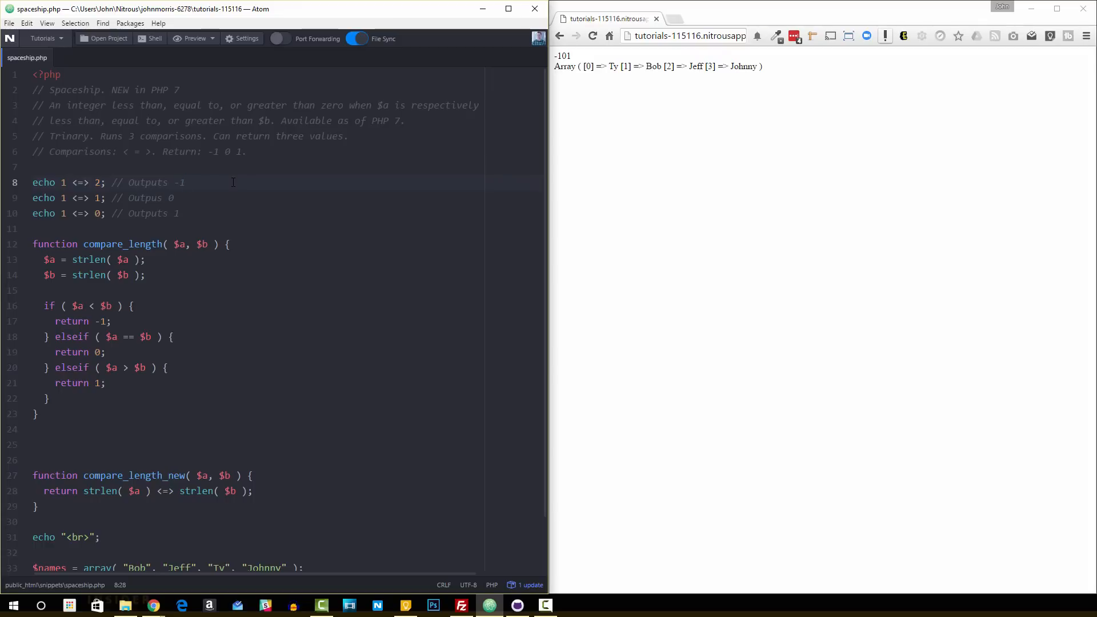
pyautogui.click(184, 182)
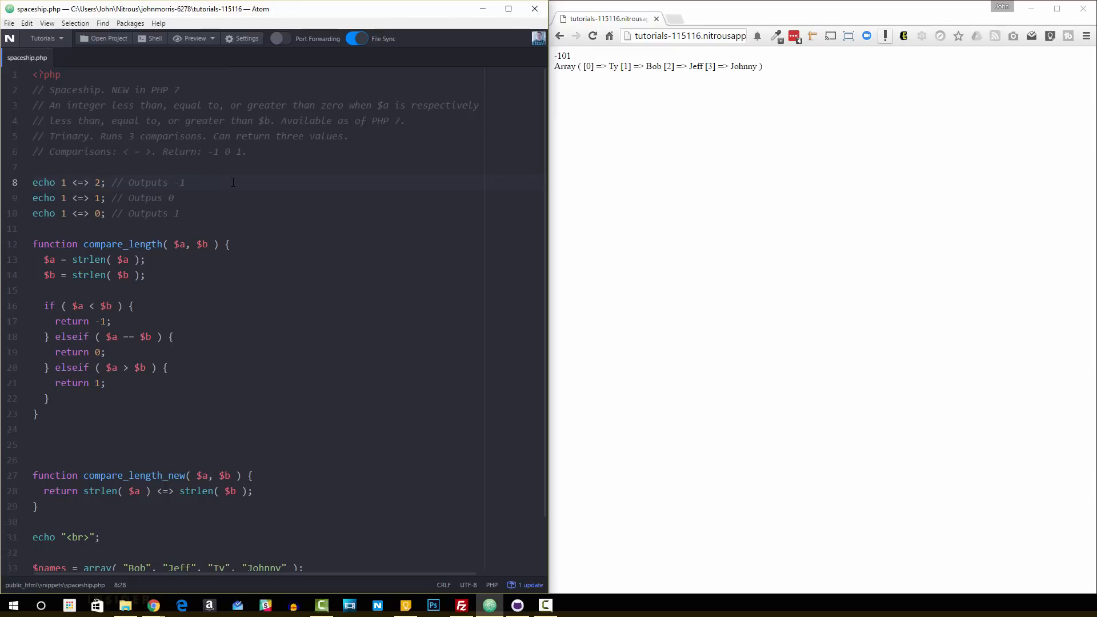
pyautogui.click(184, 183)
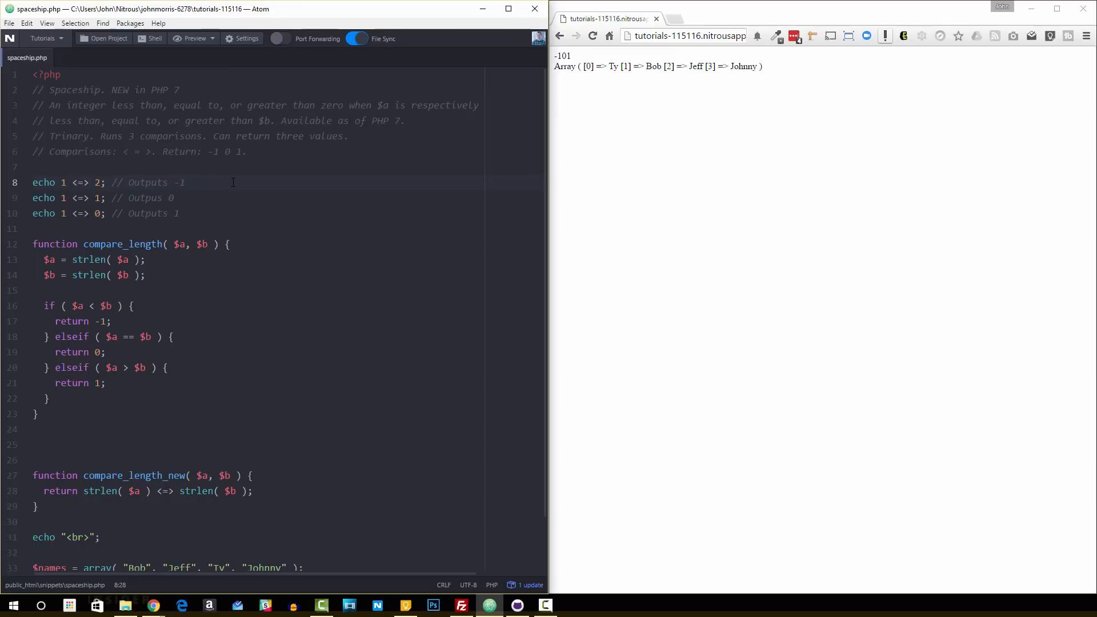
pyautogui.click(184, 183)
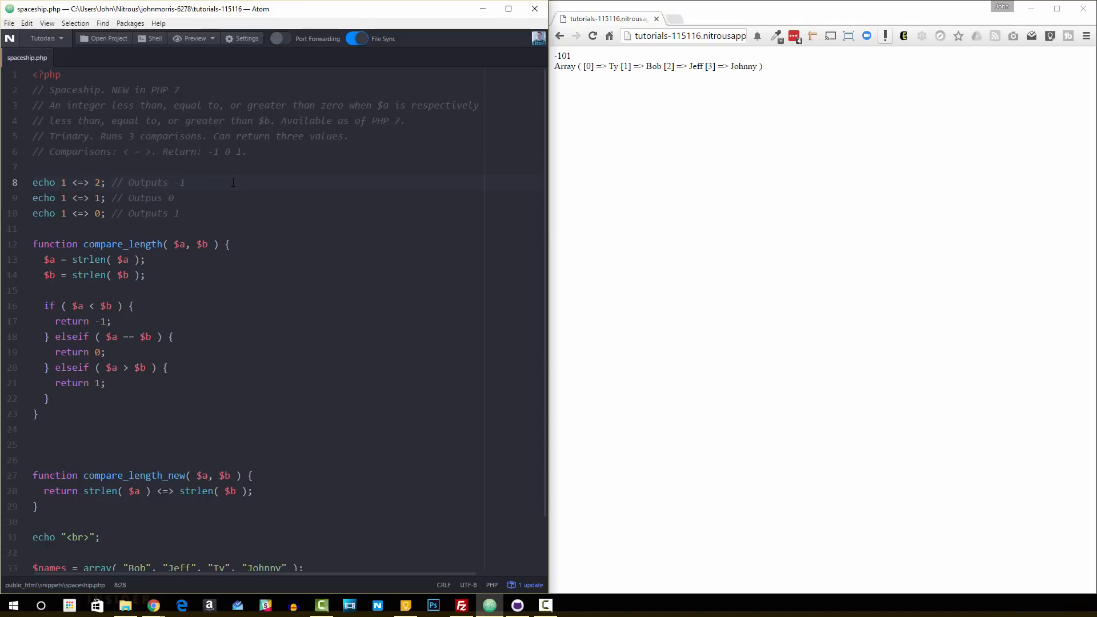
pyautogui.click(184, 182)
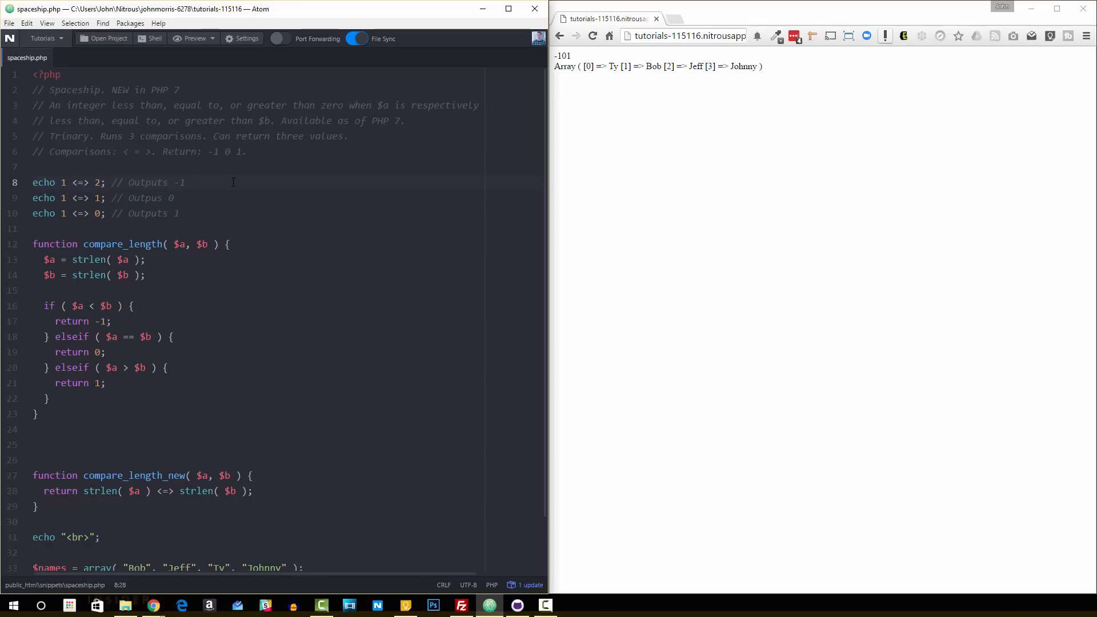
pyautogui.click(185, 183)
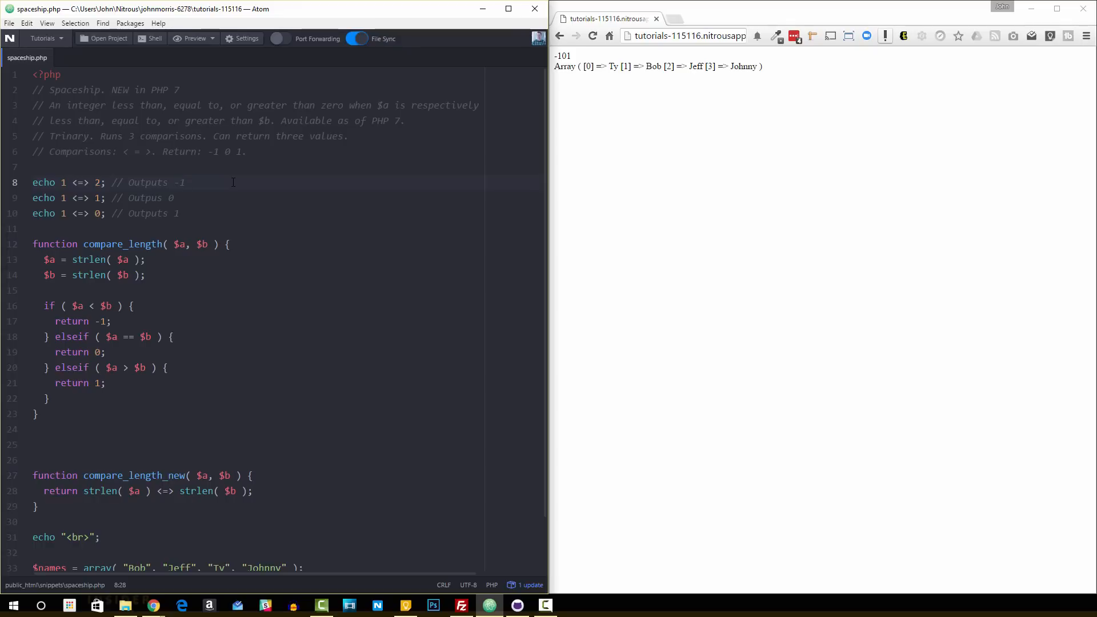
pyautogui.click(185, 182)
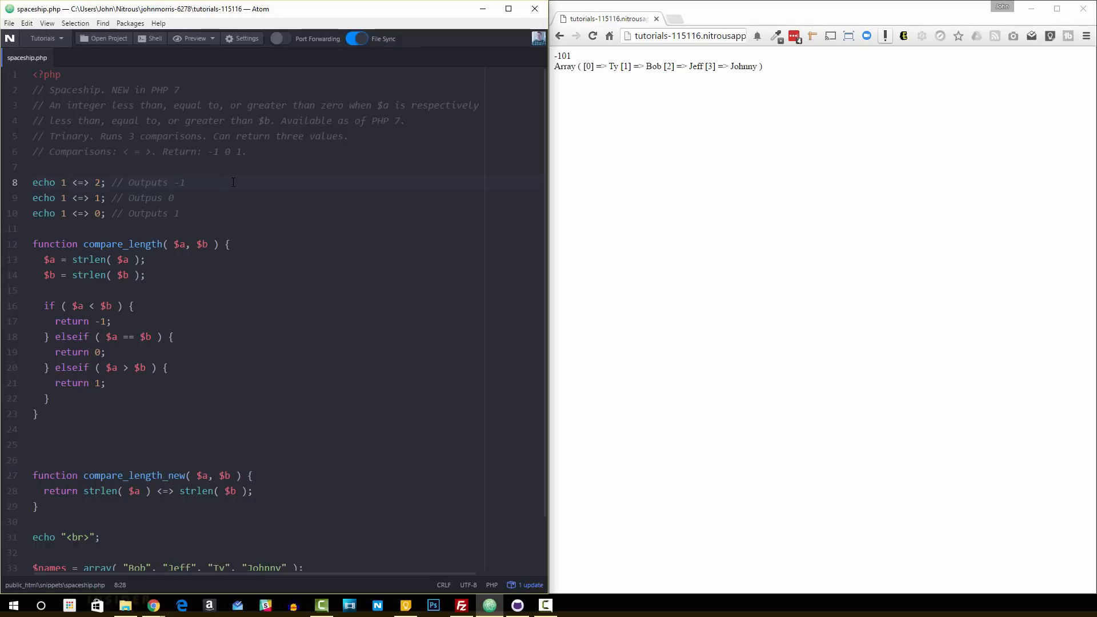
pyautogui.click(184, 183)
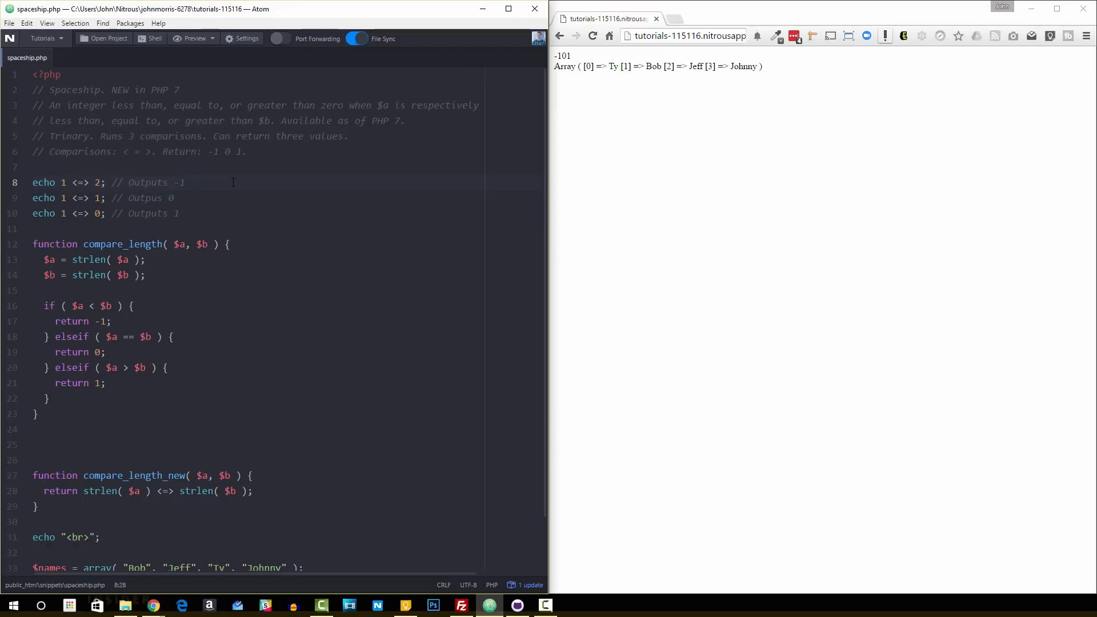
pyautogui.click(185, 181)
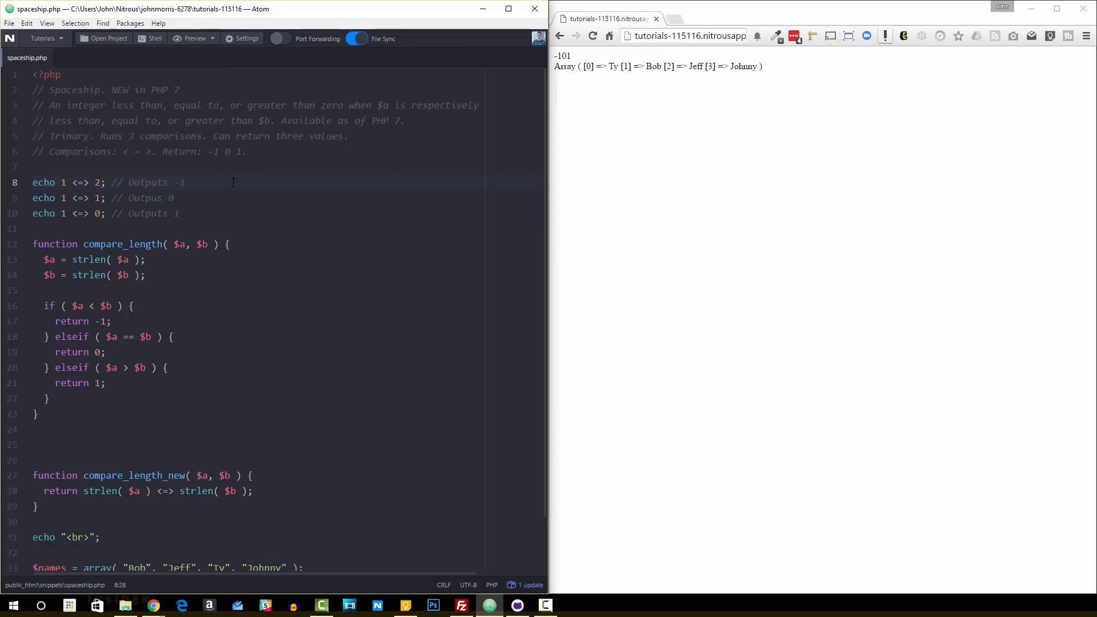
pyautogui.click(185, 181)
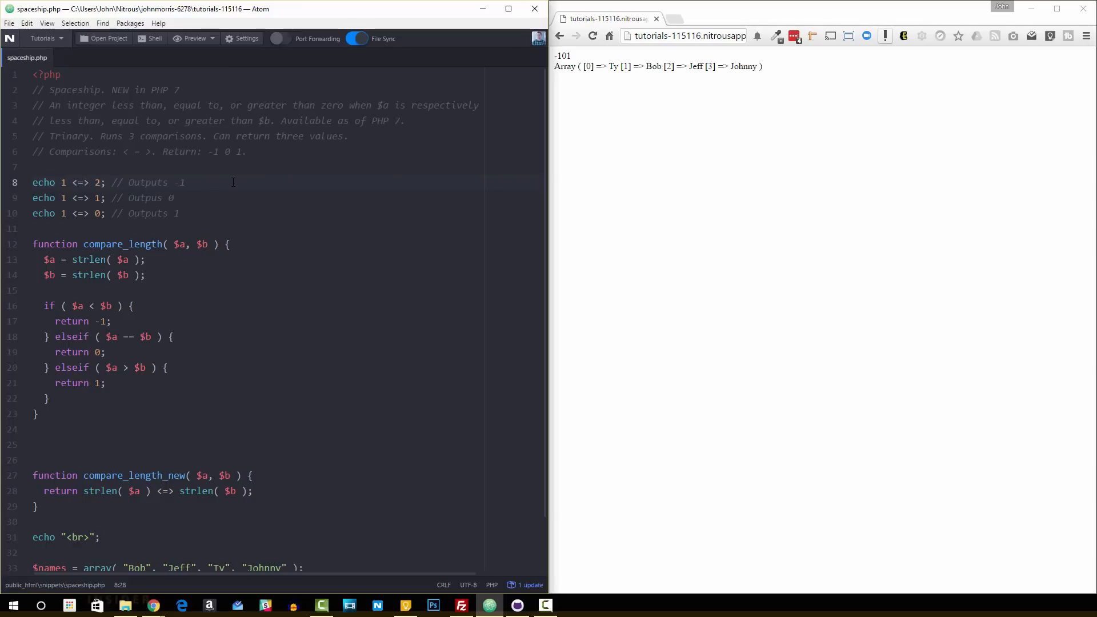
pyautogui.click(185, 183)
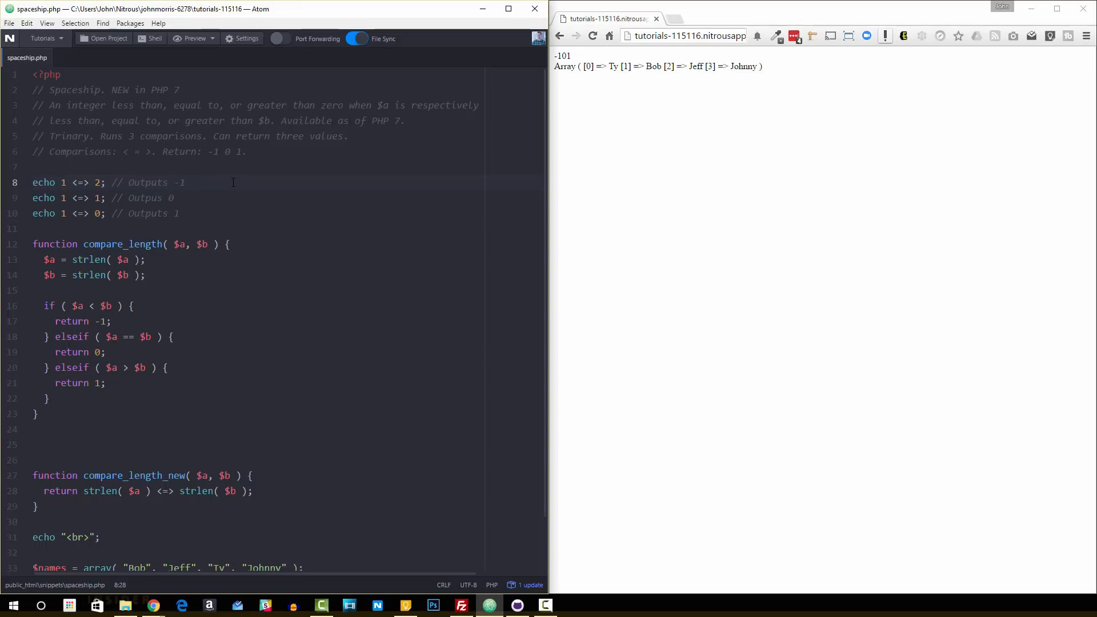
pyautogui.click(184, 183)
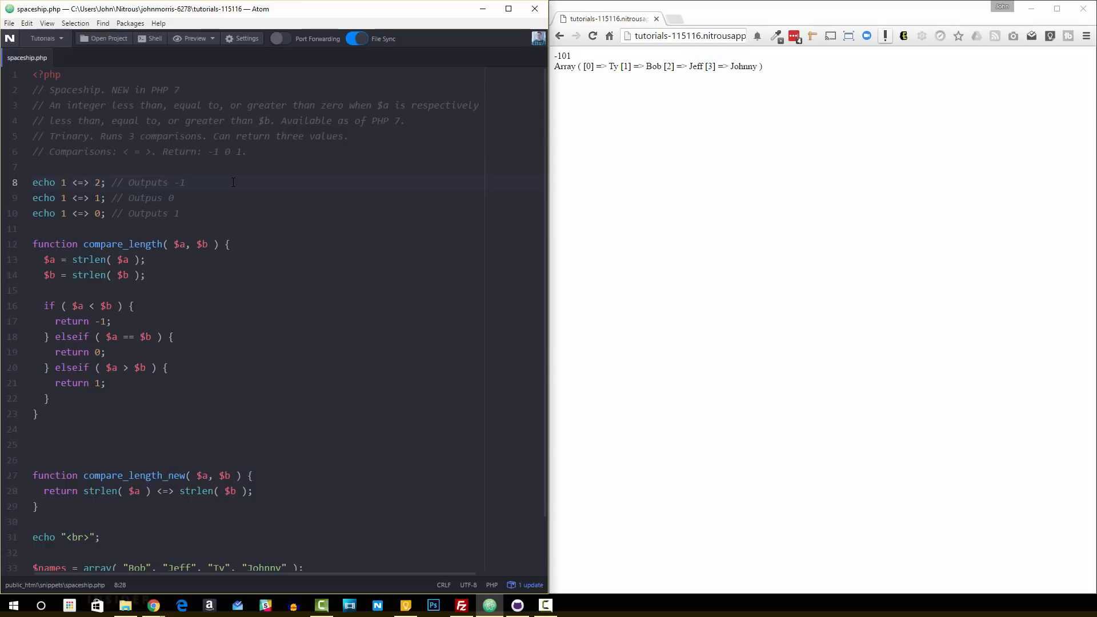
pyautogui.click(184, 182)
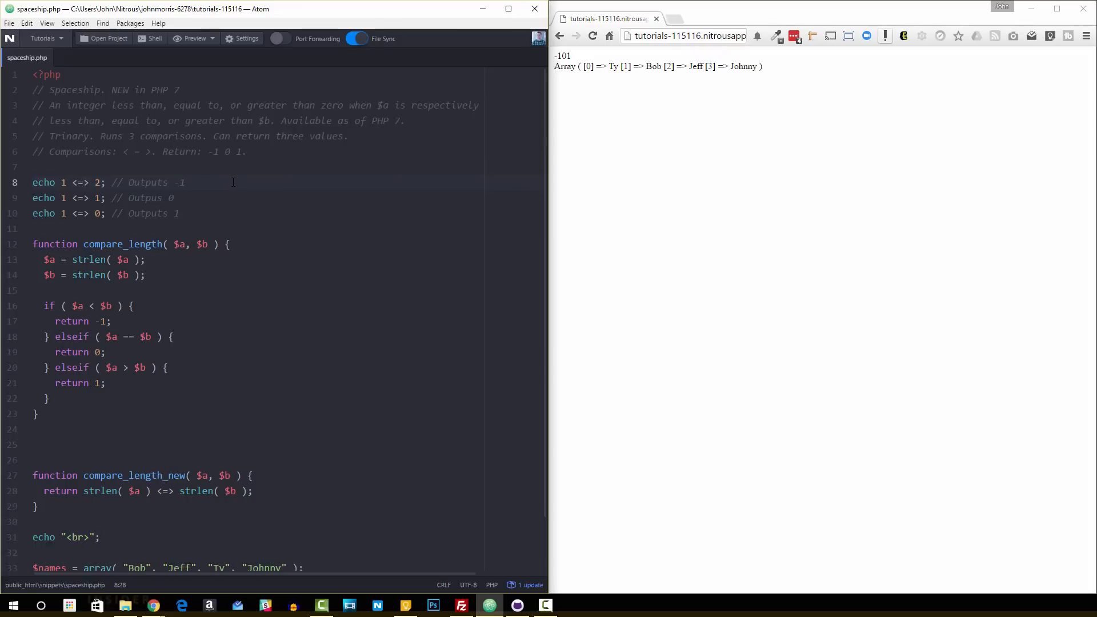
pyautogui.click(185, 182)
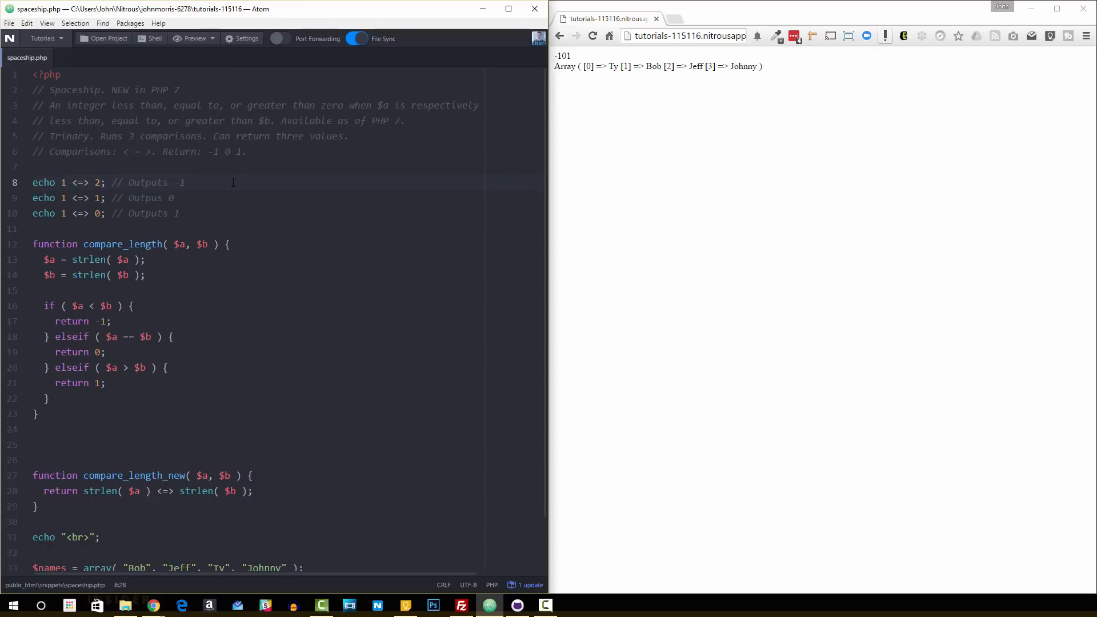
pyautogui.click(184, 182)
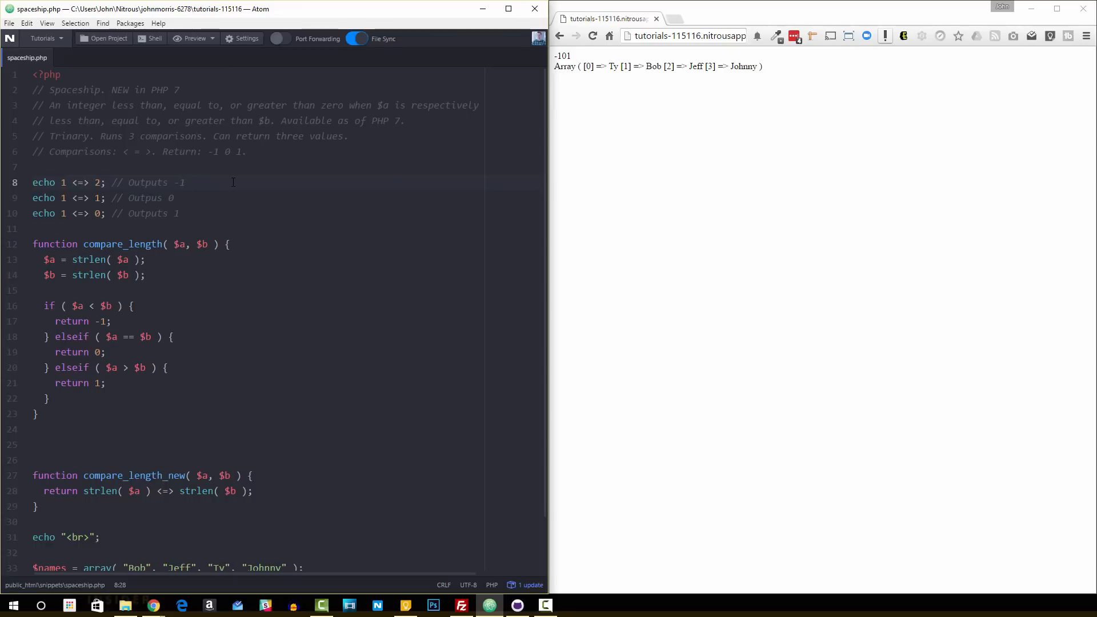
pyautogui.click(182, 183)
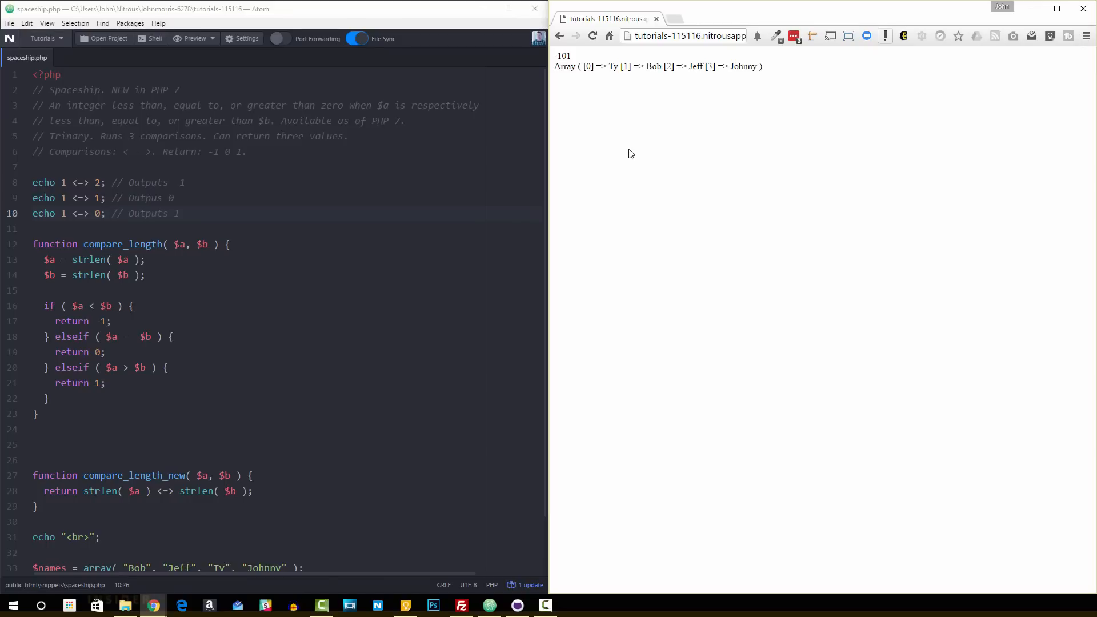
pyautogui.moveTo(276, 286)
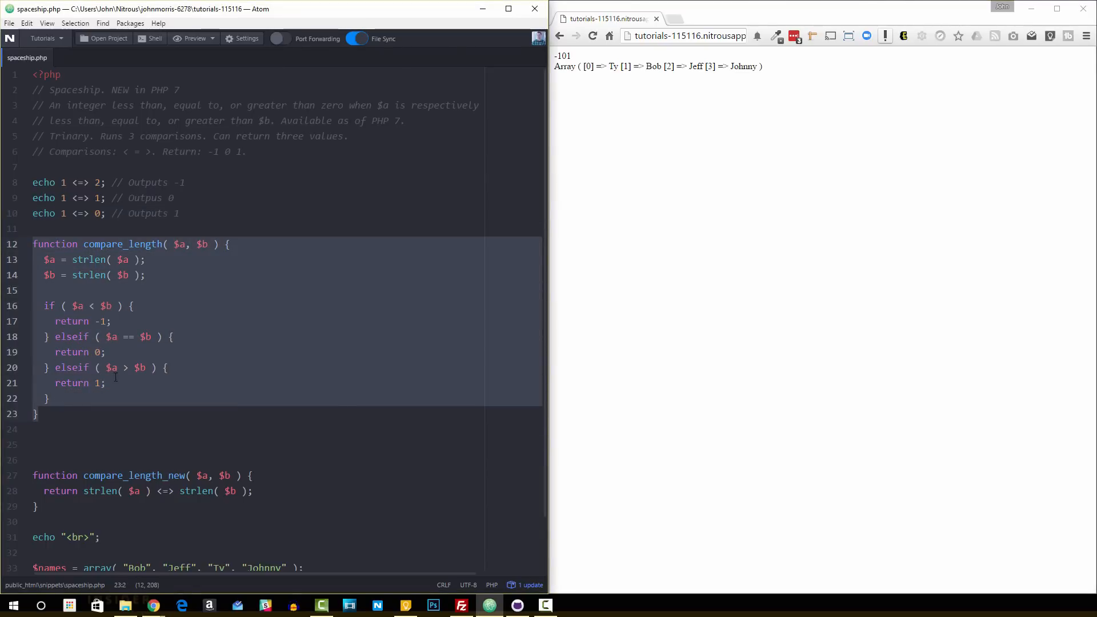
pyautogui.click(95, 459)
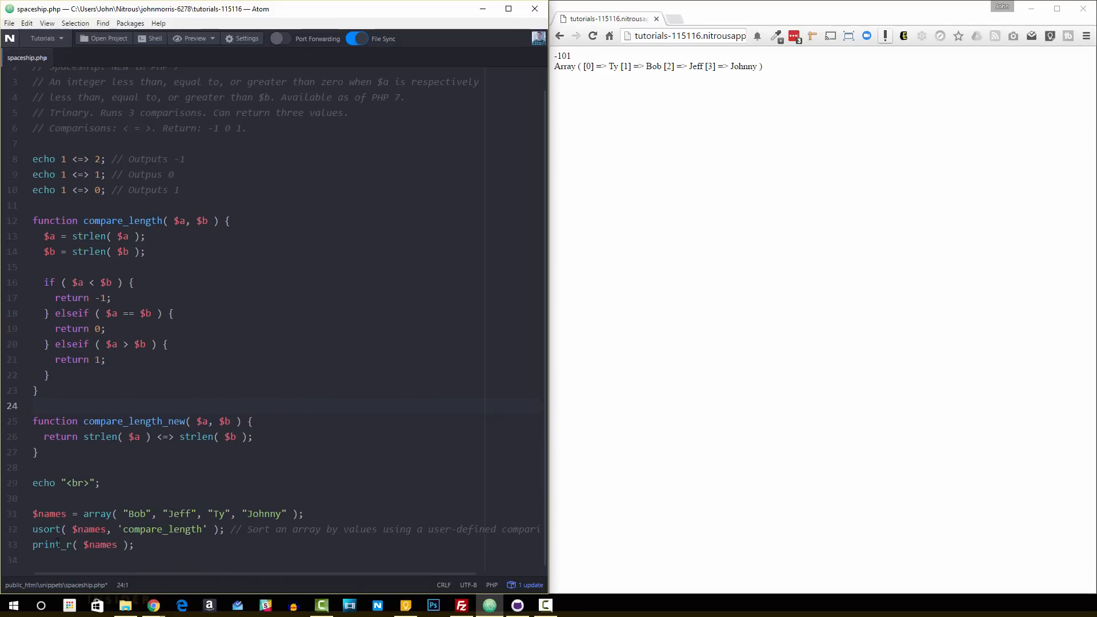
pyautogui.click(43, 529)
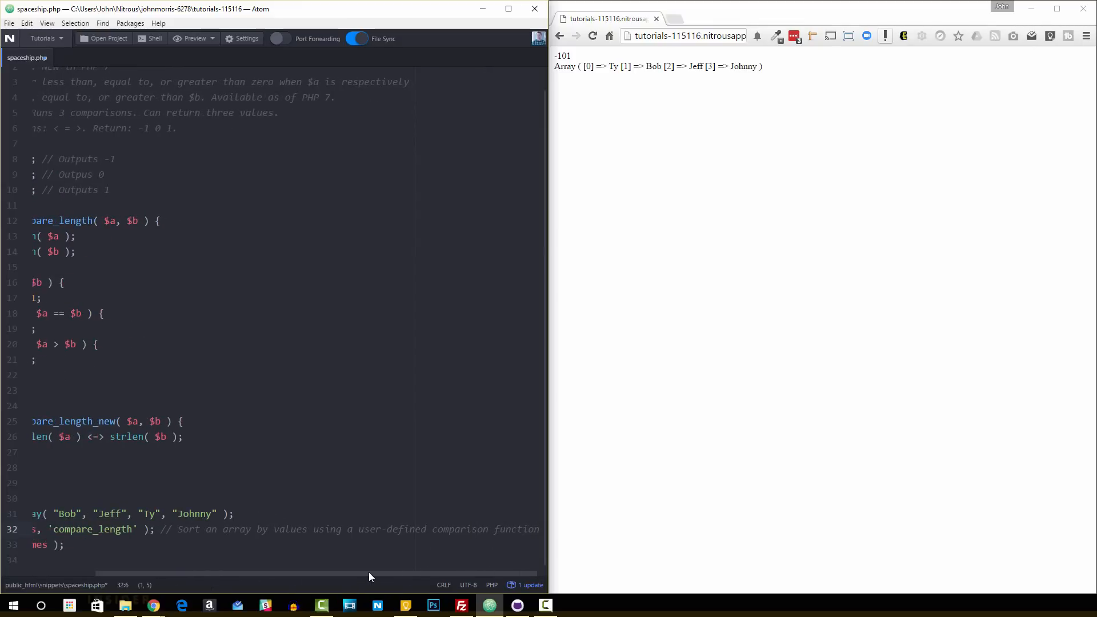
pyautogui.click(363, 529)
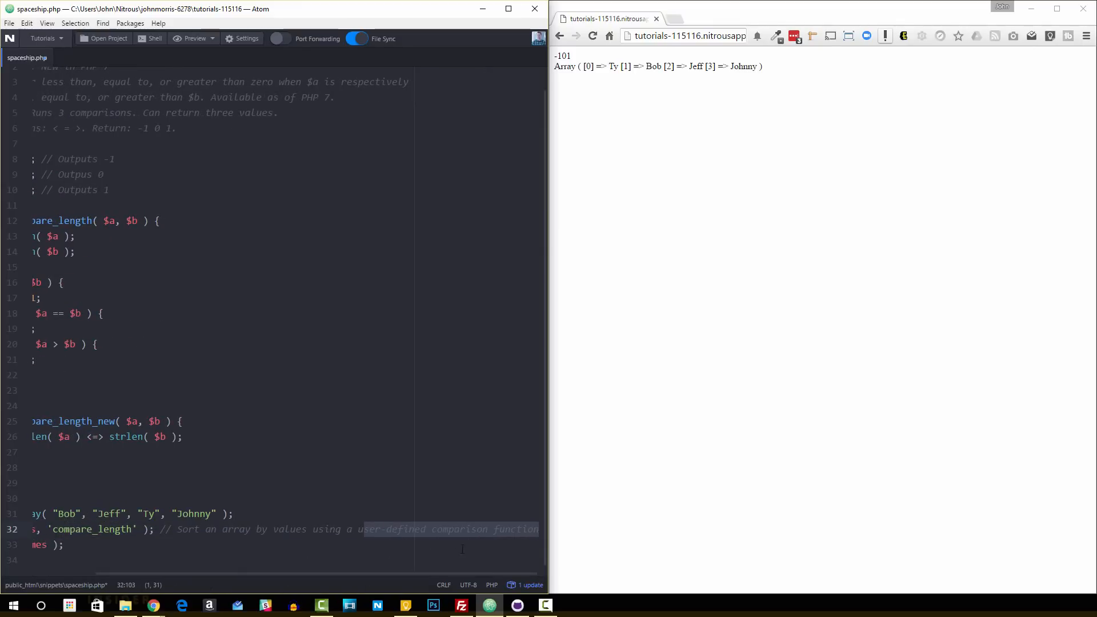
pyautogui.hscroll(-3)
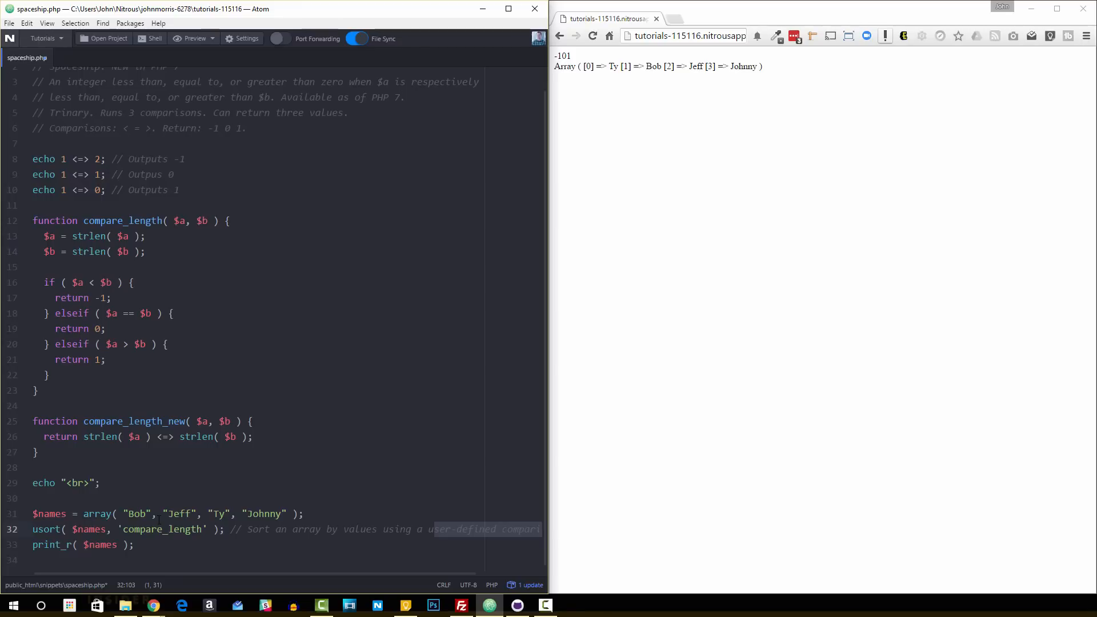
pyautogui.click(135, 220)
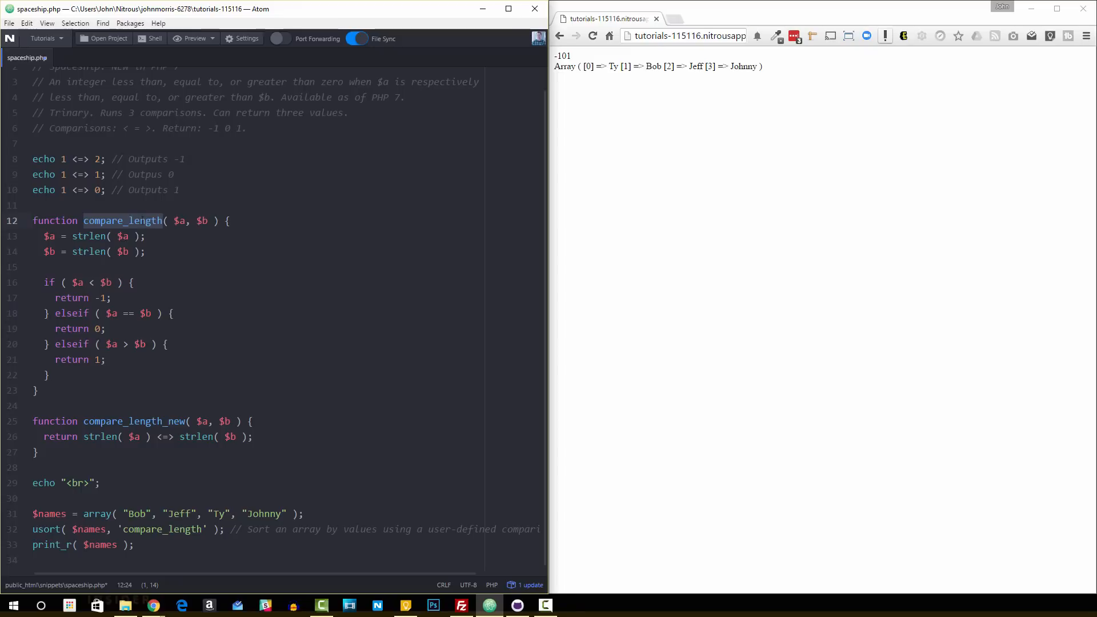
pyautogui.click(197, 221)
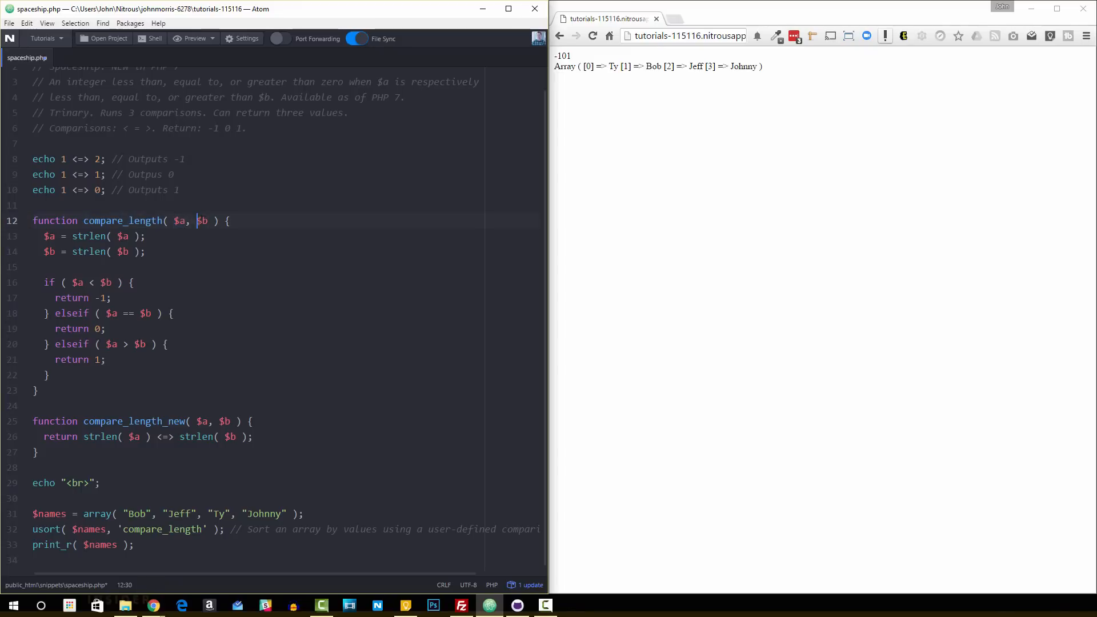
pyautogui.doubleClick(201, 221)
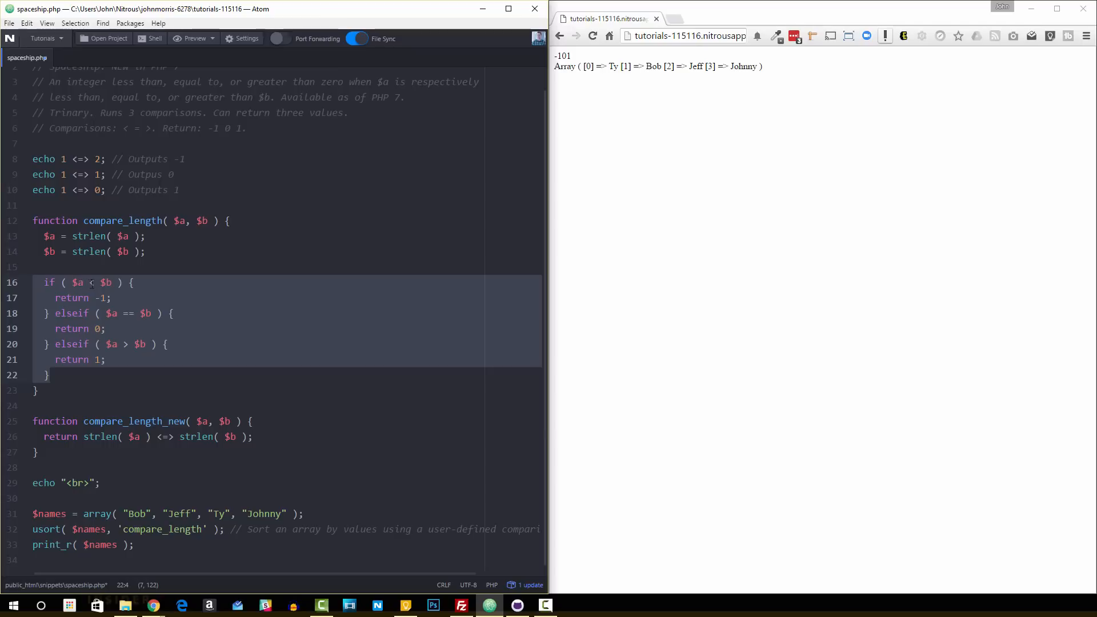
pyautogui.click(122, 313)
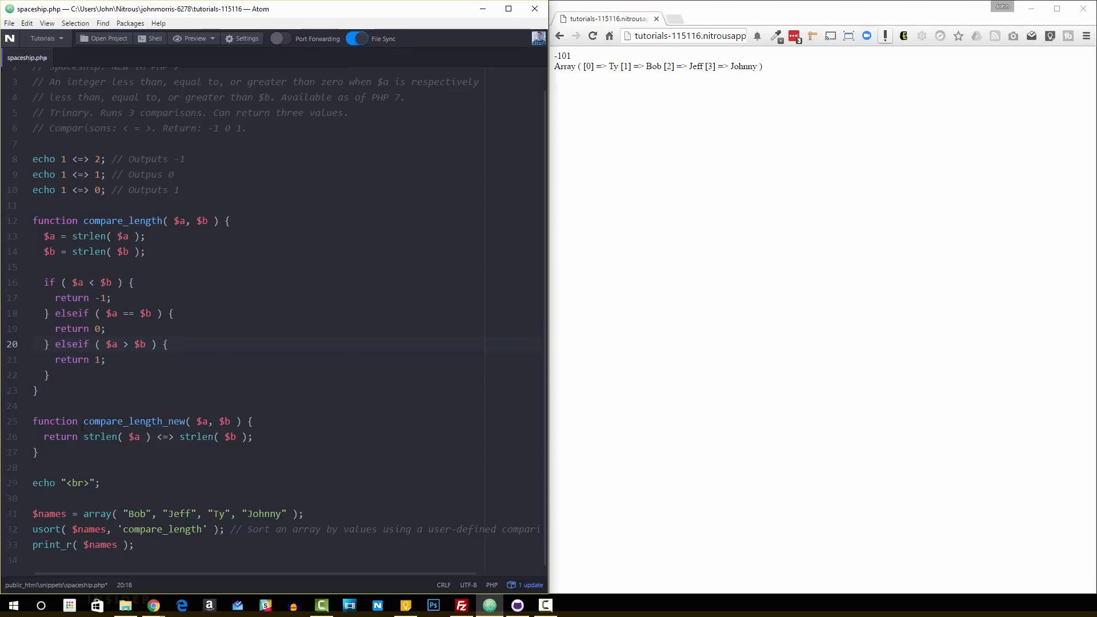
pyautogui.doubleClick(133, 421)
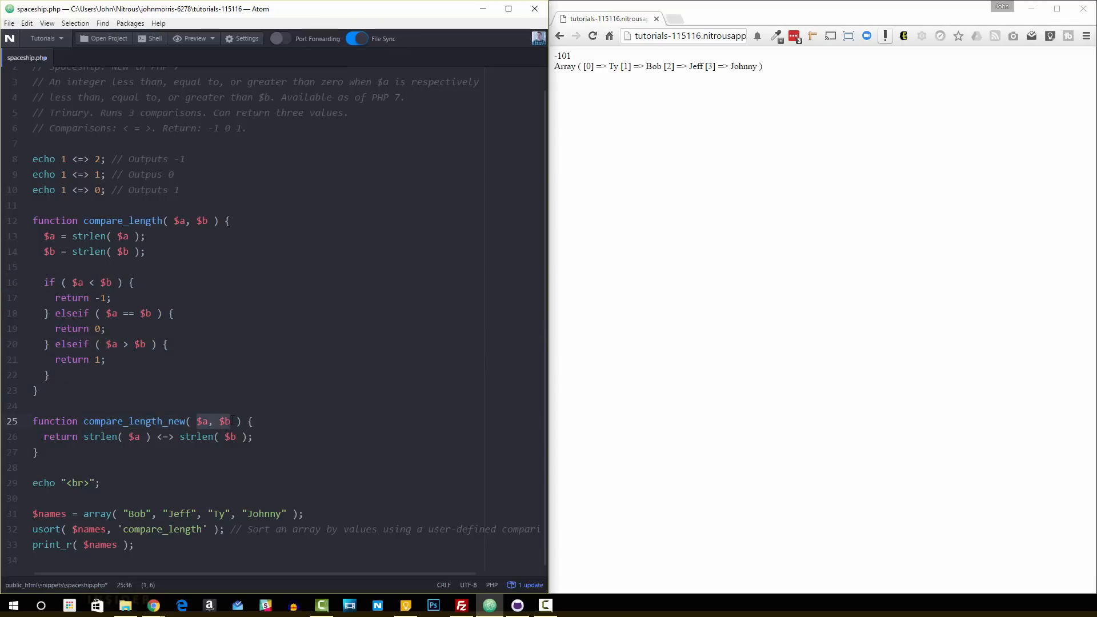
pyautogui.click(82, 436)
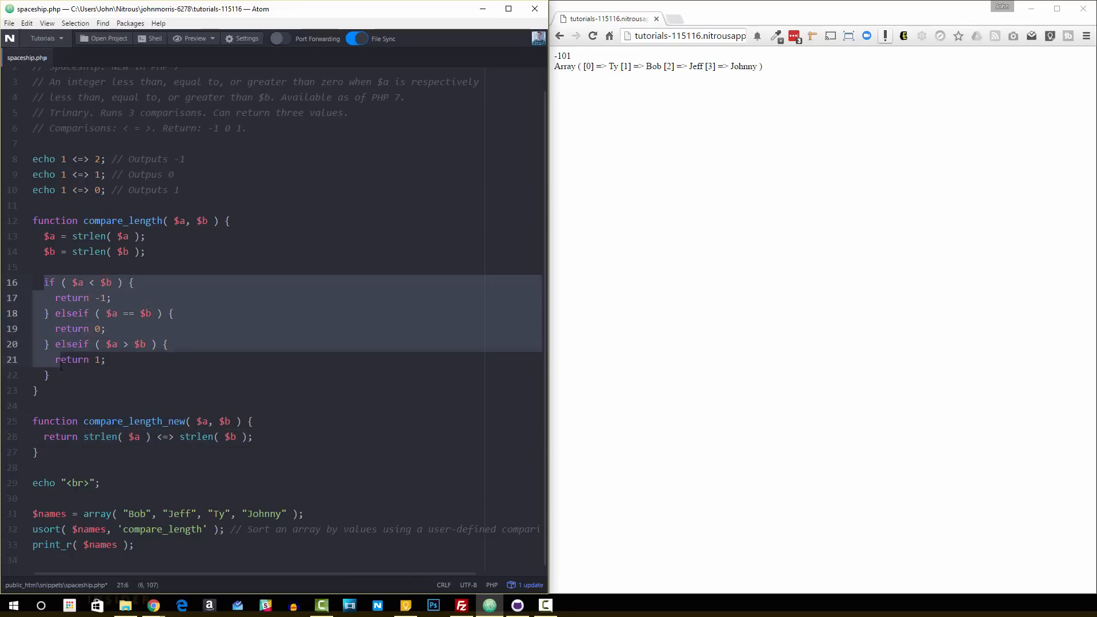
pyautogui.click(105, 437)
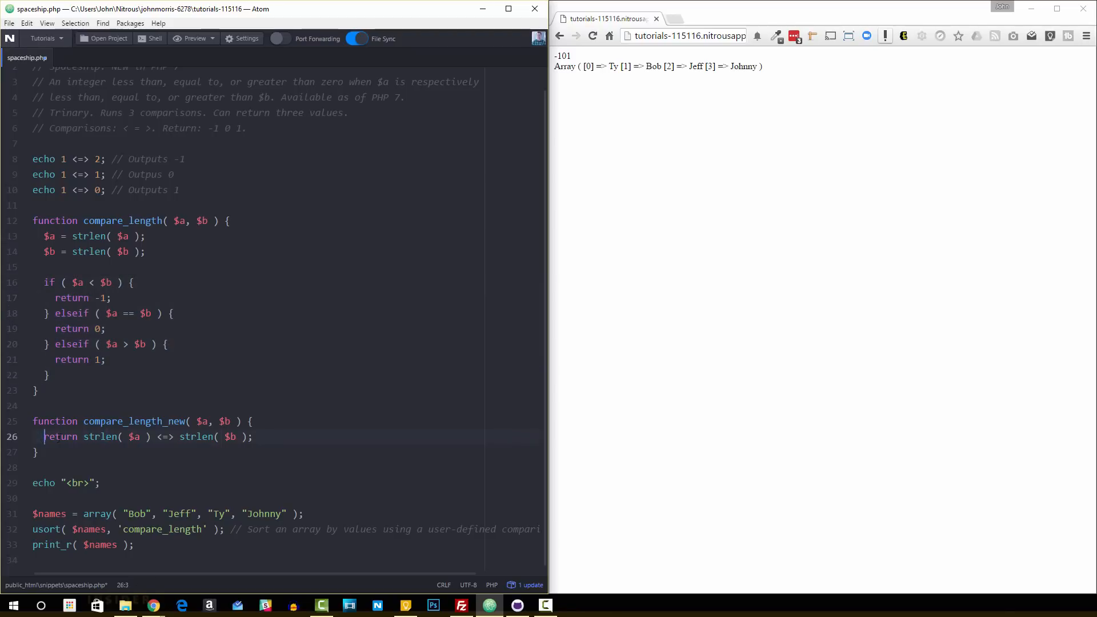
pyautogui.tripleClick(140, 437)
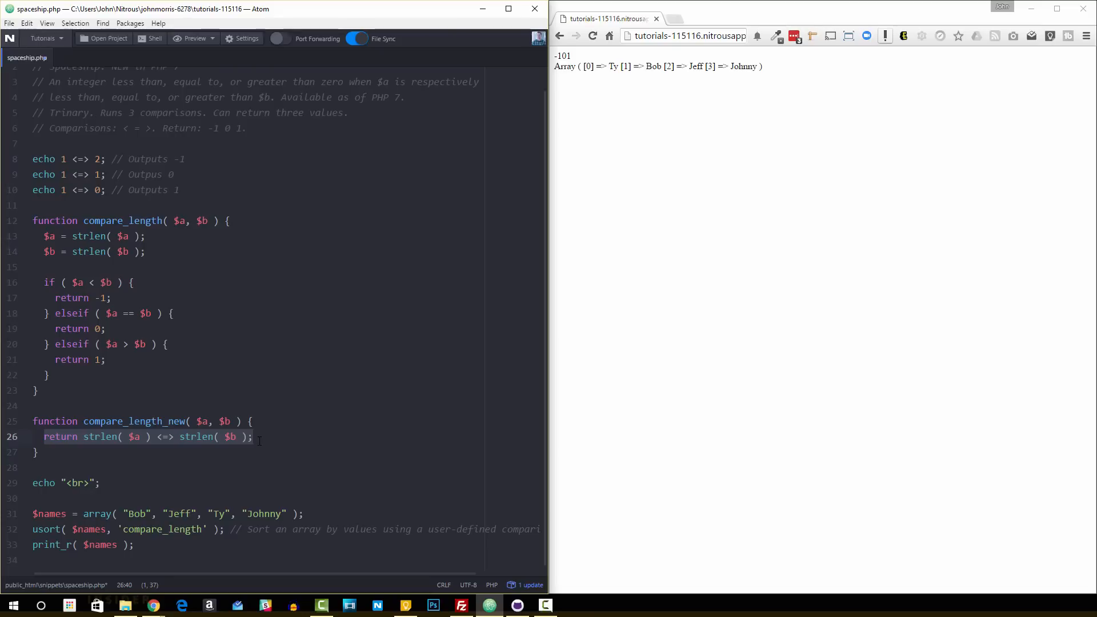
pyautogui.click(254, 437)
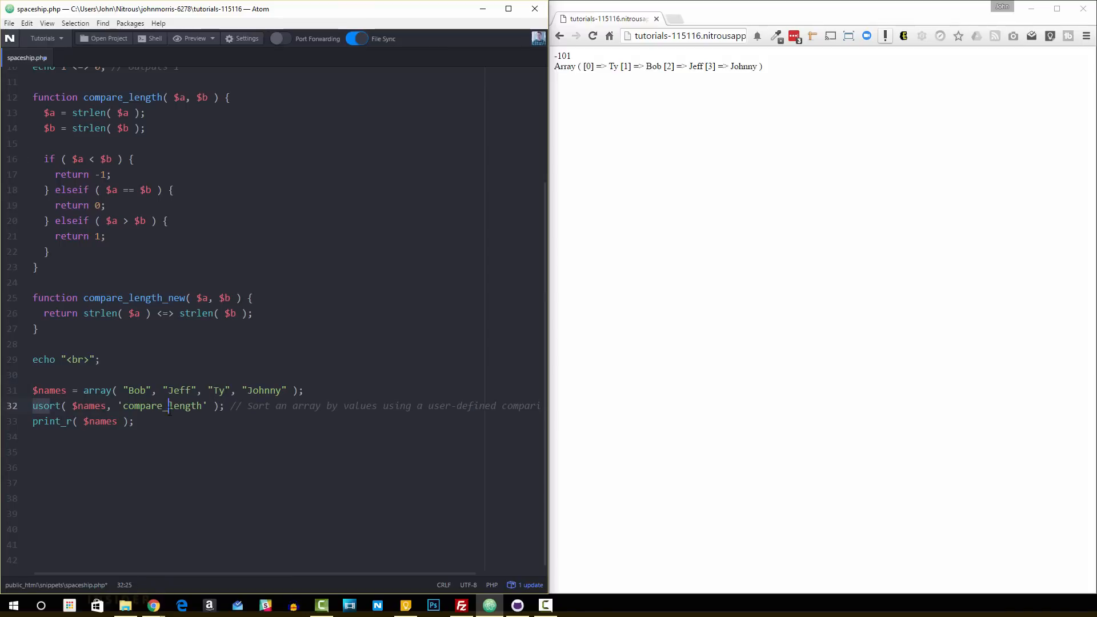
# Change the usort callback from 'compare_length' to 'compare_length_new'.
pyautogui.doubleClick(161, 406)
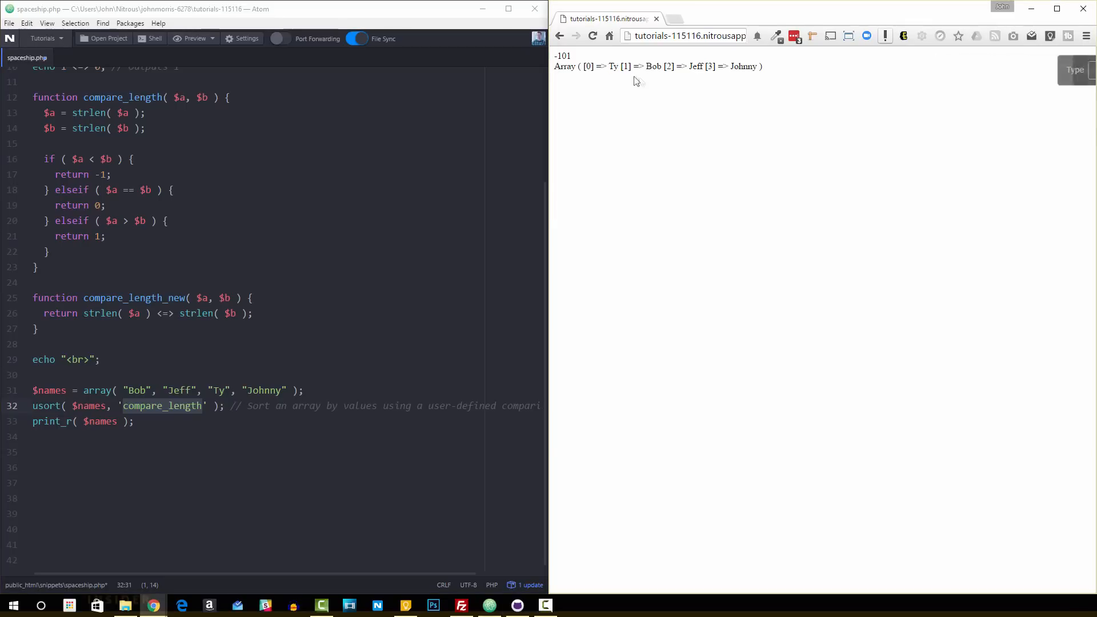
pyautogui.moveTo(610, 66)
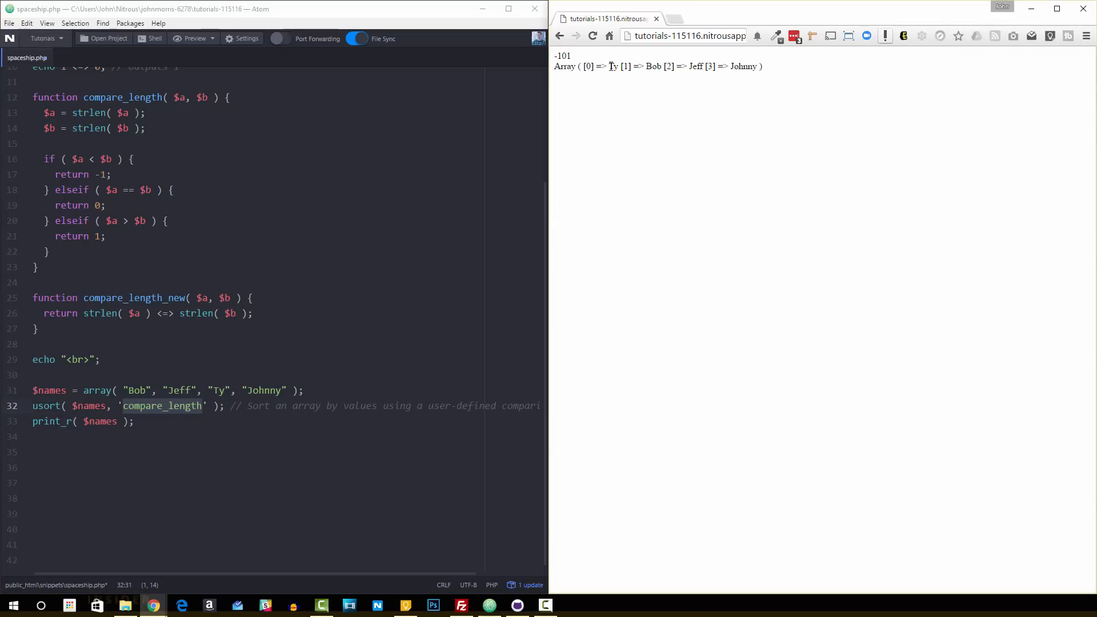
pyautogui.doubleClick(613, 66)
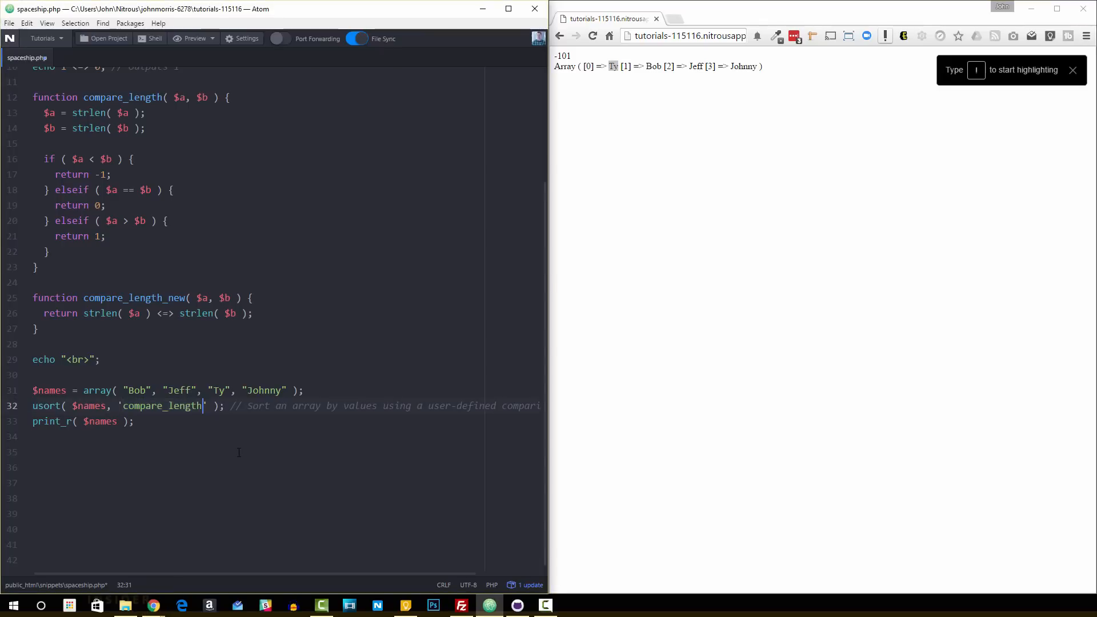
pyautogui.write('_new')
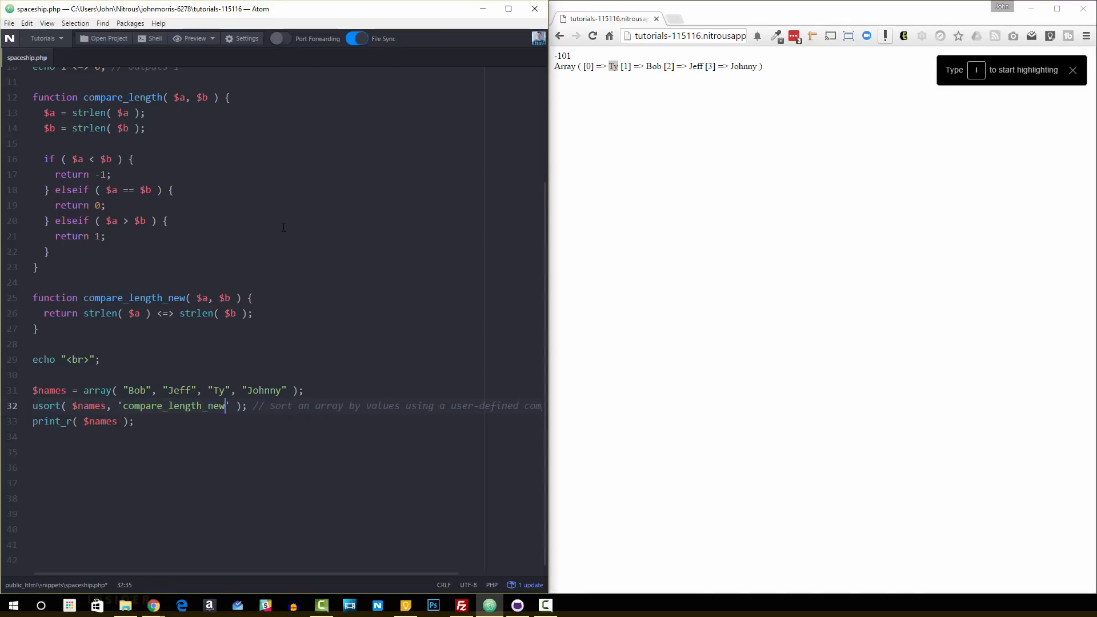
pyautogui.scroll(3)
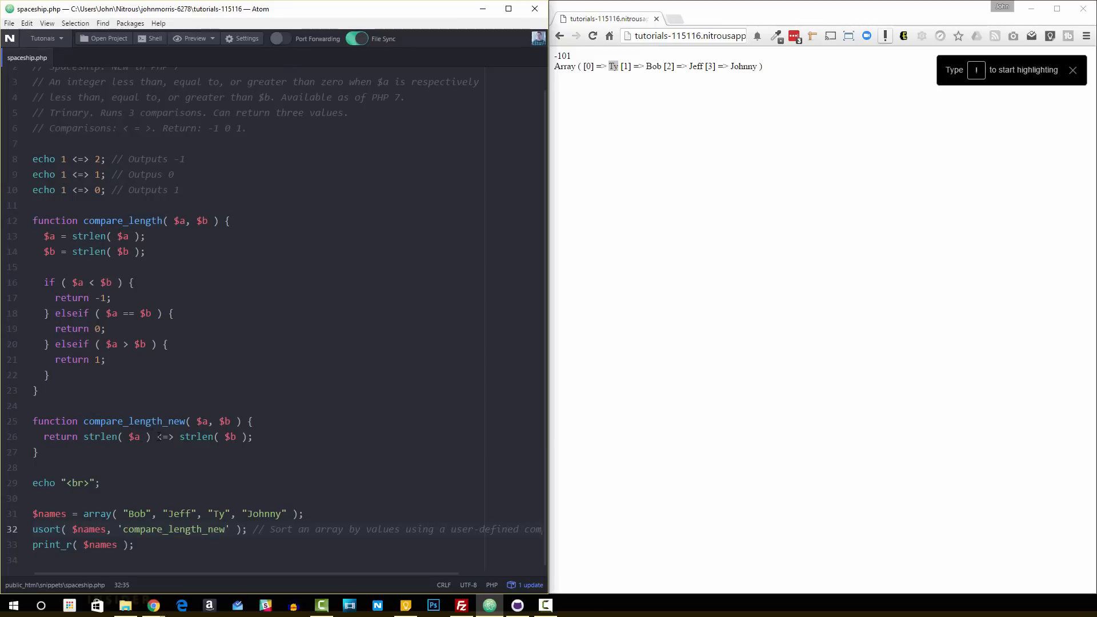
pyautogui.click(225, 529)
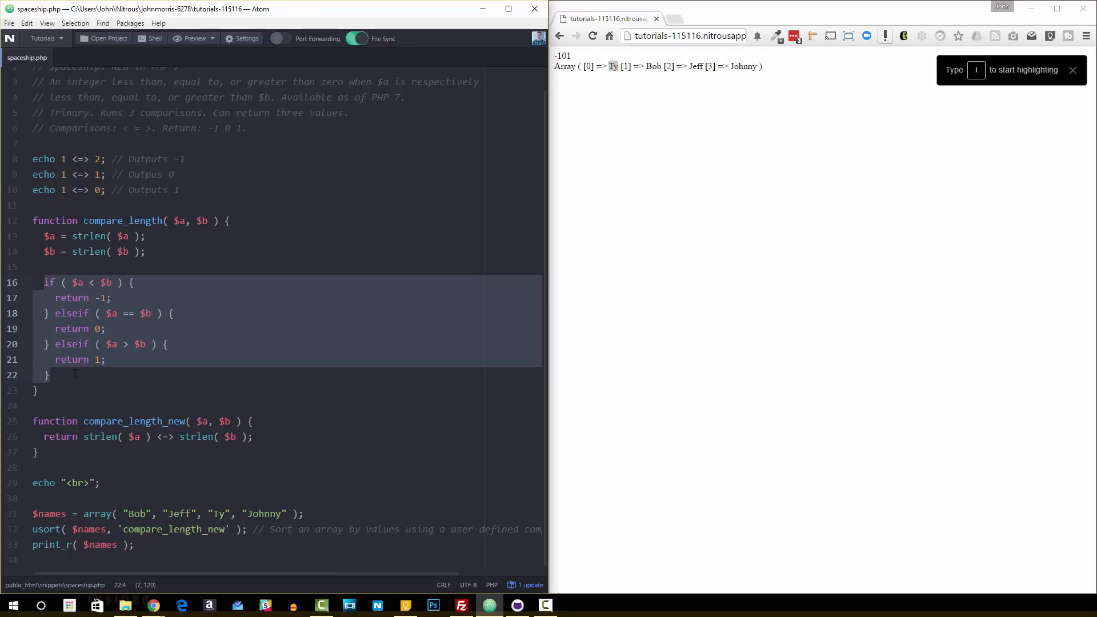
pyautogui.click(592, 35)
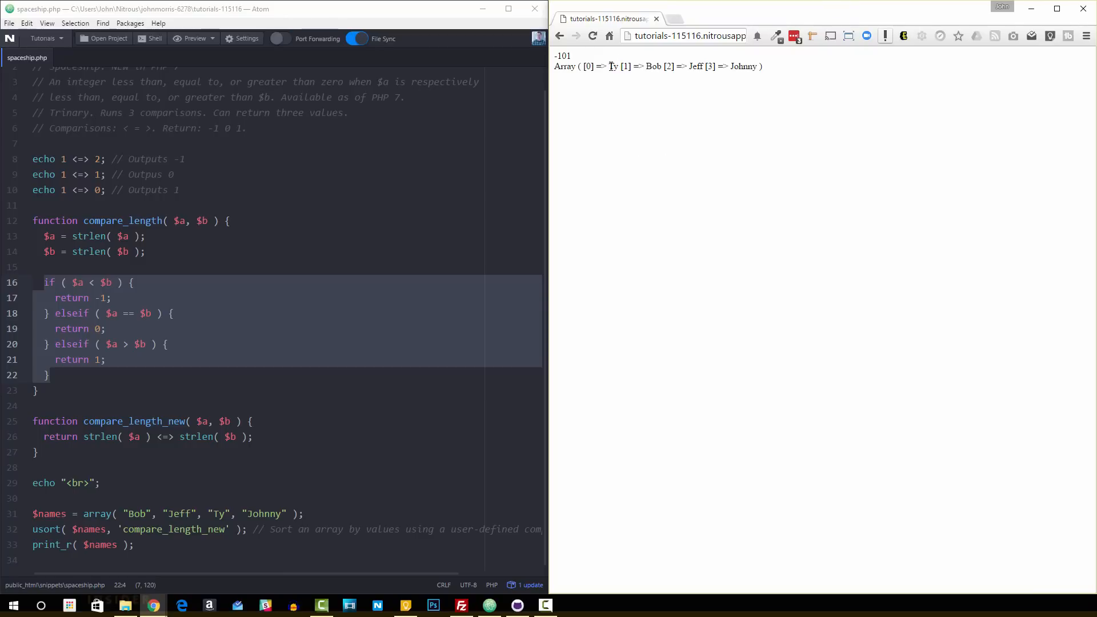
pyautogui.moveTo(584, 332)
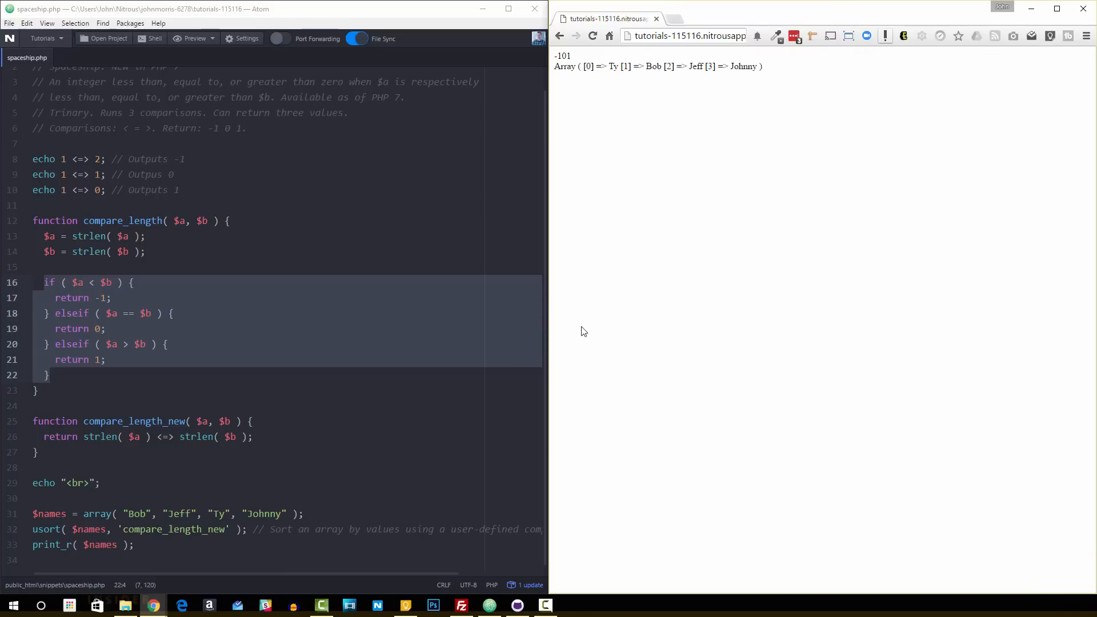